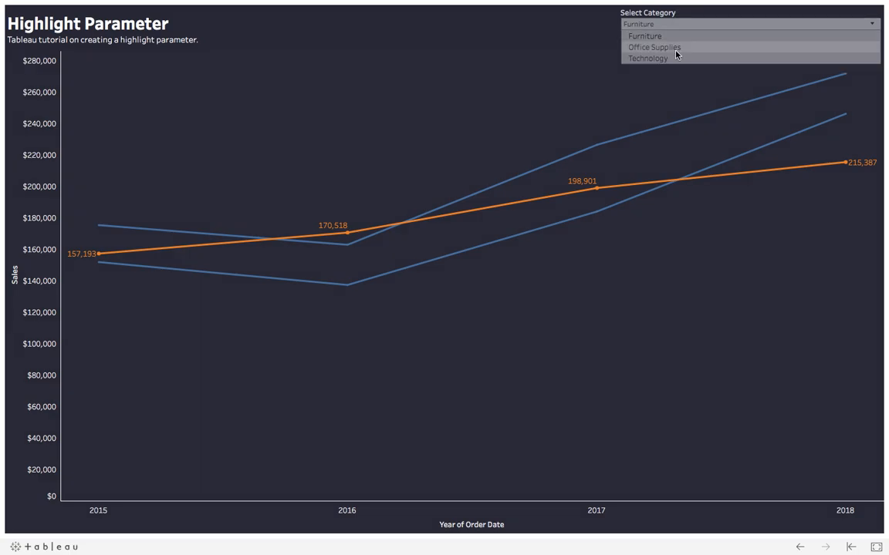
Switch the Select Category highlight to Office Supplies, then to Technology.
{"action": "left_click", "coordinate": [654, 46]}
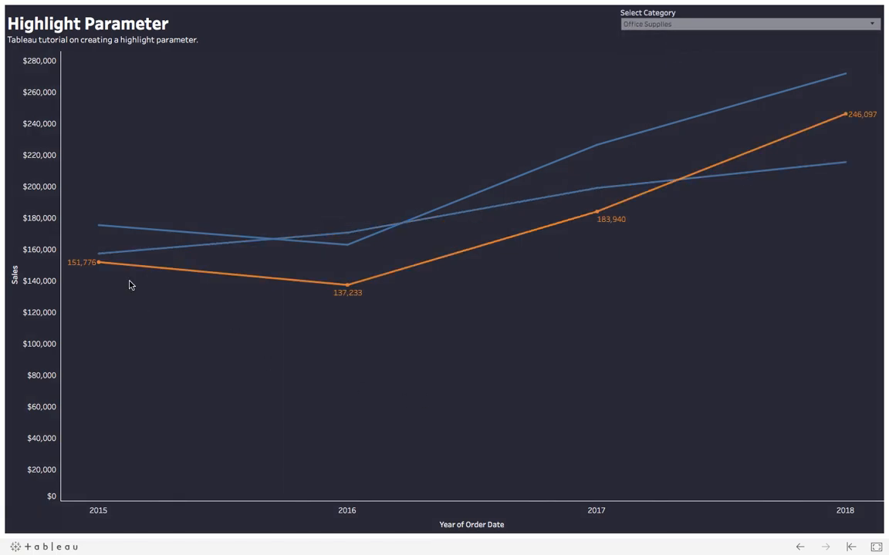
{"action": "mouse_move", "coordinate": [657, 45]}
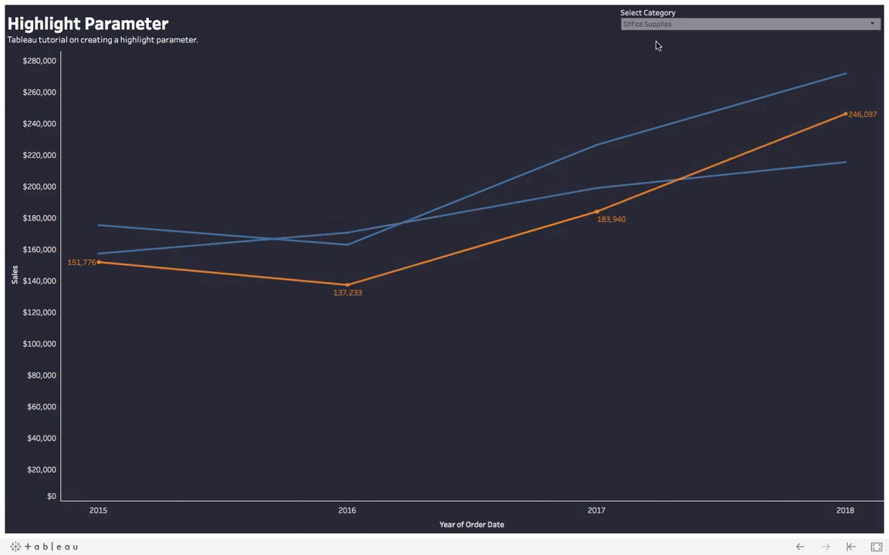
{"action": "left_click", "coordinate": [746, 25]}
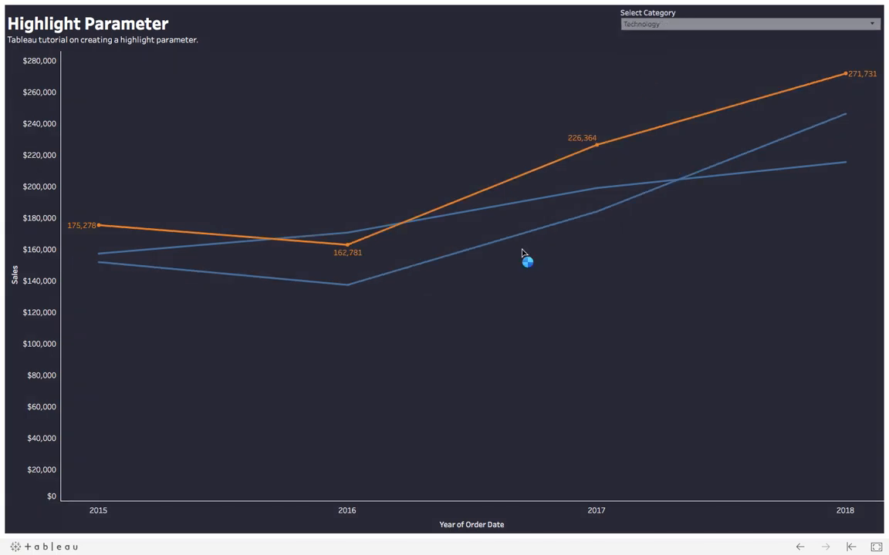
{"action": "mouse_move", "coordinate": [617, 176]}
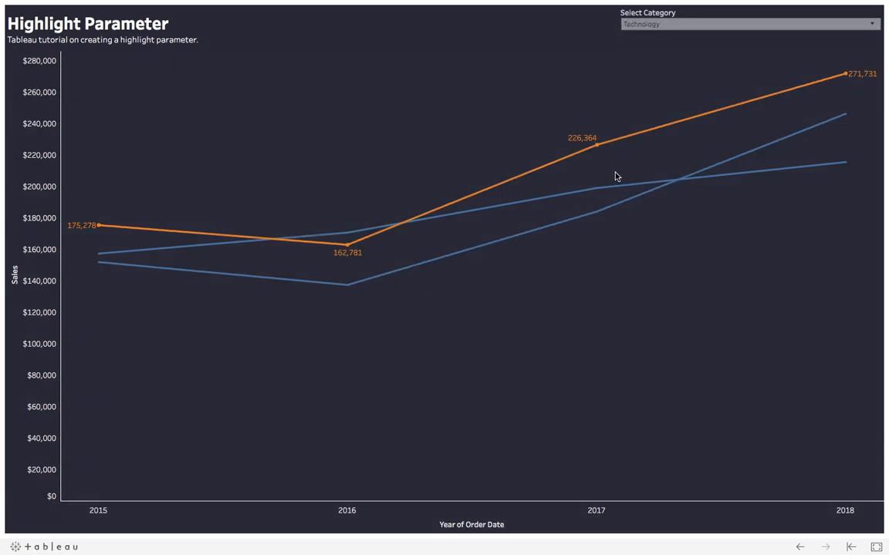
{"action": "mouse_move", "coordinate": [617, 176]}
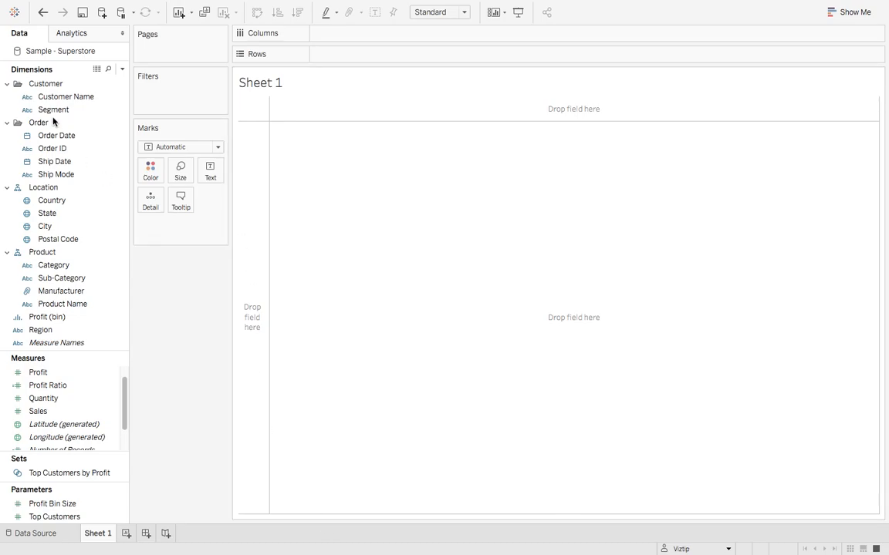
Build a Show Me line chart of Sales by year of Order Date, one line per Category.
{"action": "left_click", "coordinate": [56, 136]}
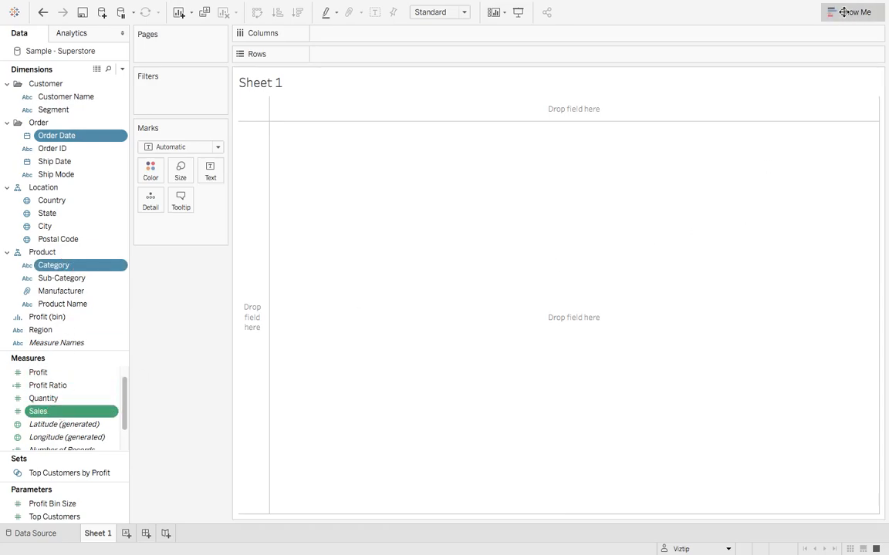
{"action": "left_click", "coordinate": [852, 13]}
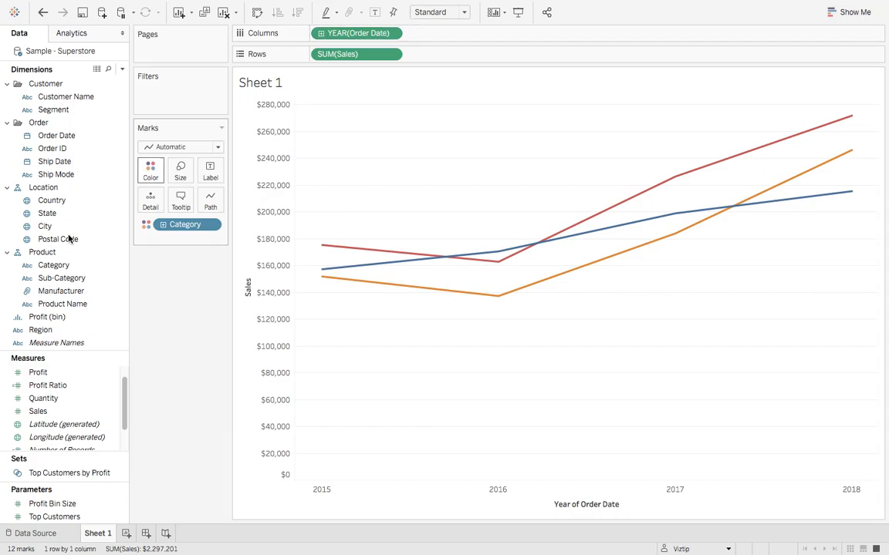
Create a Select Category string parameter from the Category field, keeping its three list values.
{"action": "right_click", "coordinate": [52, 265]}
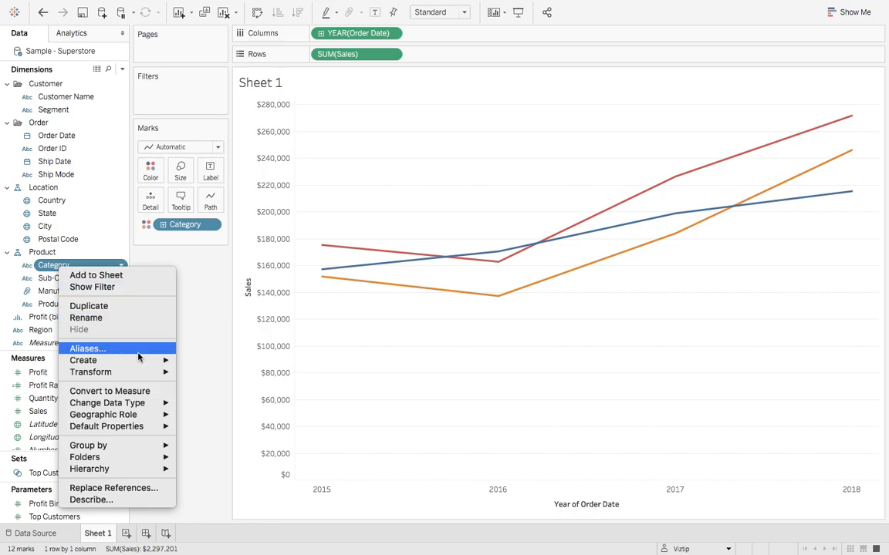
{"action": "left_click", "coordinate": [235, 398]}
{"action": "type", "text": "Select Category"}
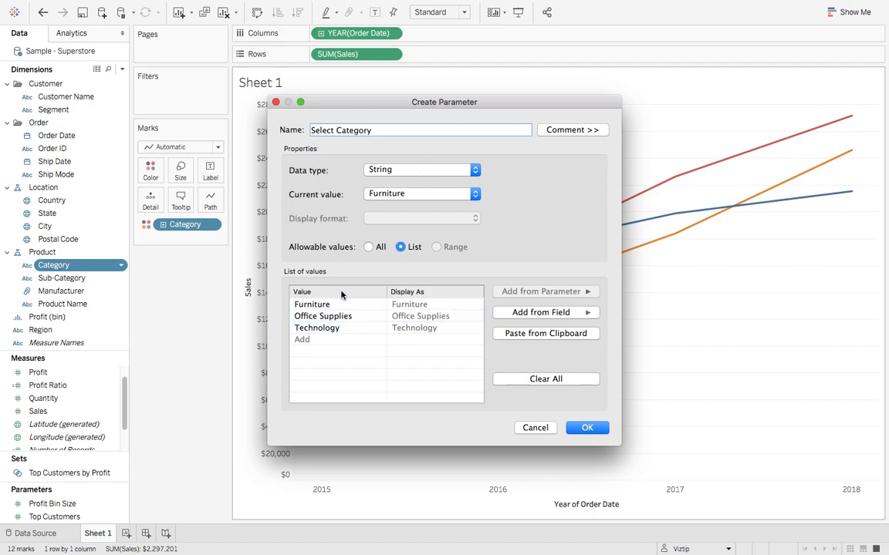
{"action": "mouse_move", "coordinate": [574, 397]}
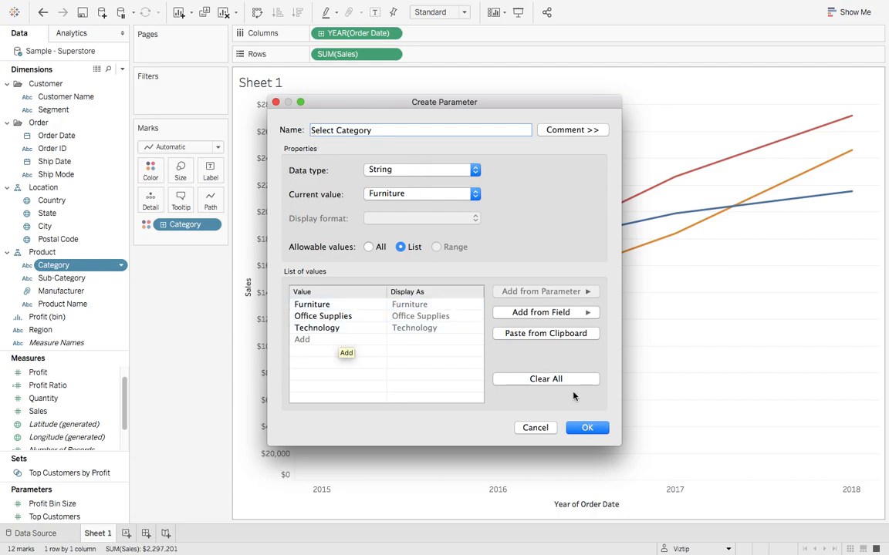
{"action": "left_click", "coordinate": [586, 427]}
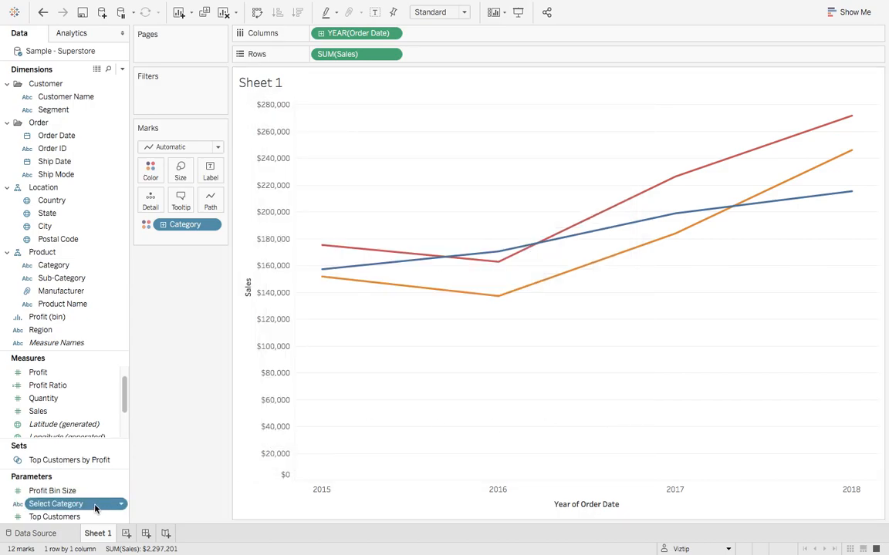
Show the Select Category parameter control on the sheet and keep it set to Furniture.
{"action": "right_click", "coordinate": [55, 503]}
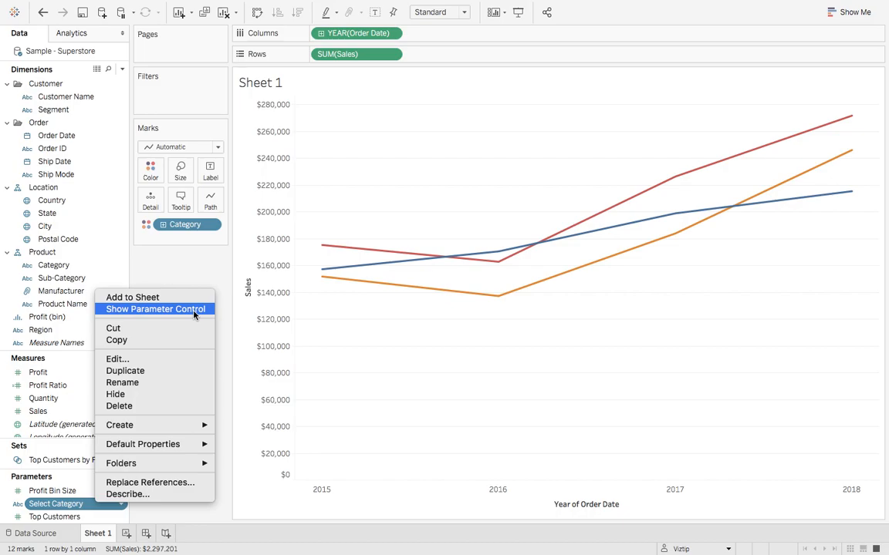
{"action": "left_click", "coordinate": [154, 308]}
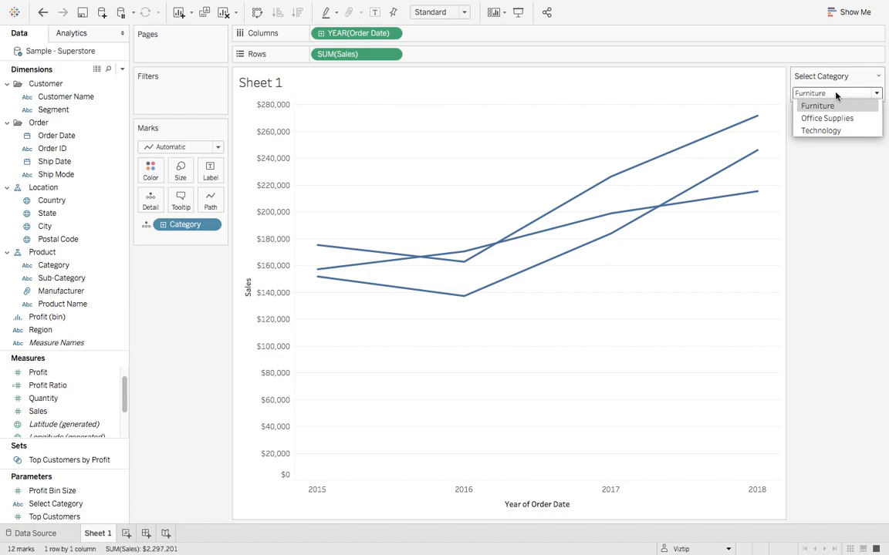
{"action": "left_click", "coordinate": [817, 105]}
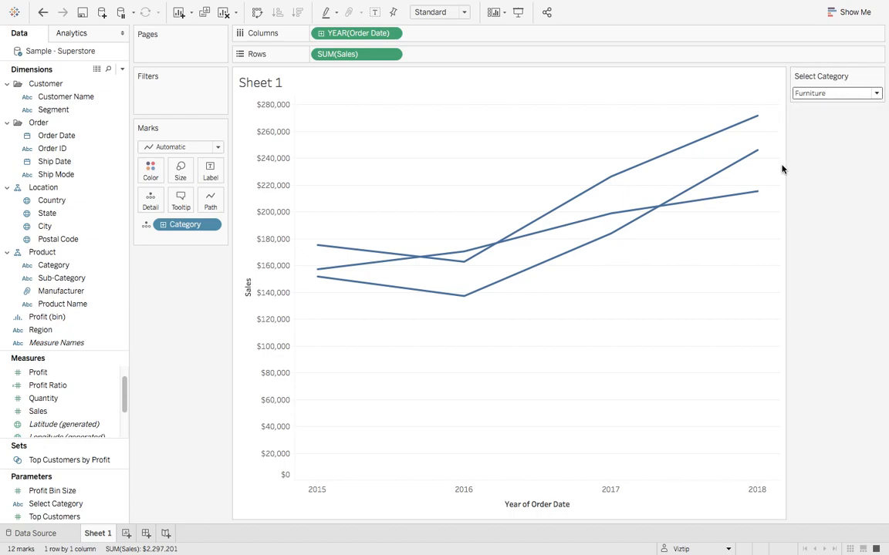
{"action": "left_click", "coordinate": [291, 6]}
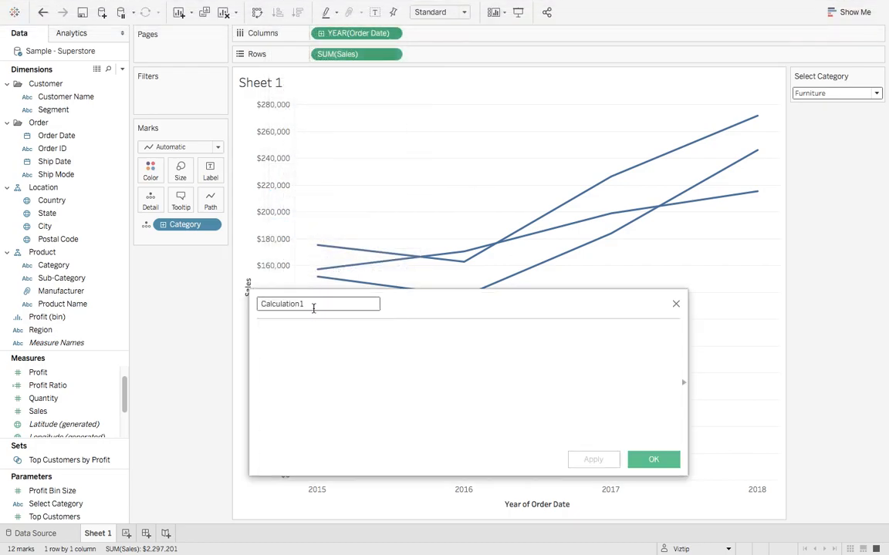
Create Highlighter: IF [Select Category] = [Category] THEN 'Highlight' ELSE 'Background' END.
{"action": "type", "text": "Hi"}
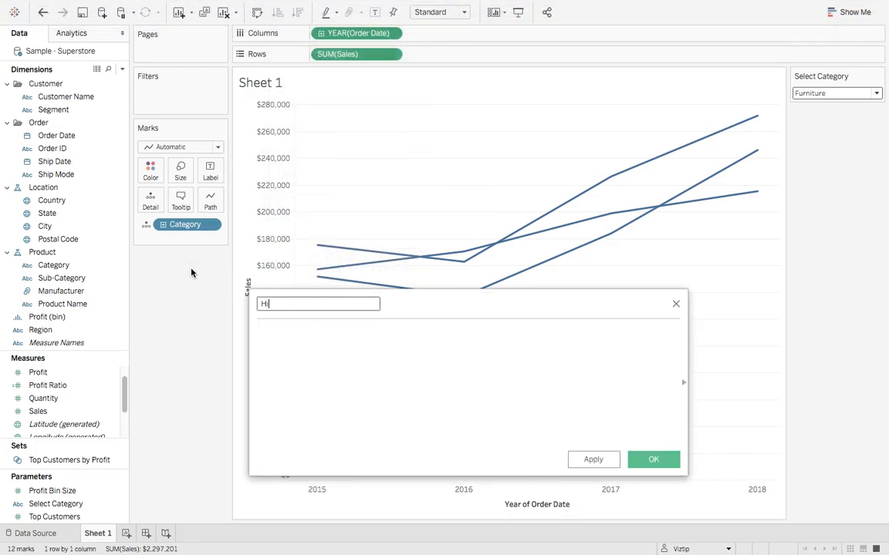
{"action": "type", "text": "Highlighter"}
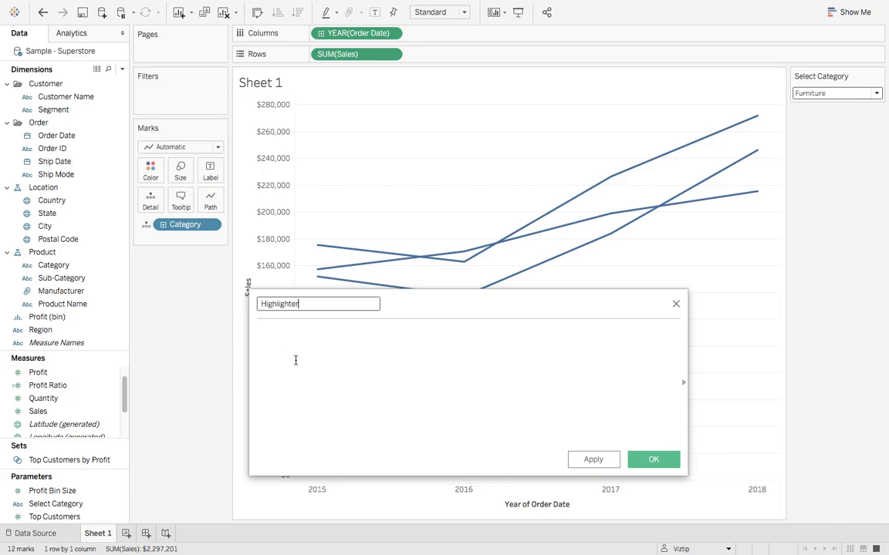
{"action": "type", "text": "IF [Select Category] = [Category"}
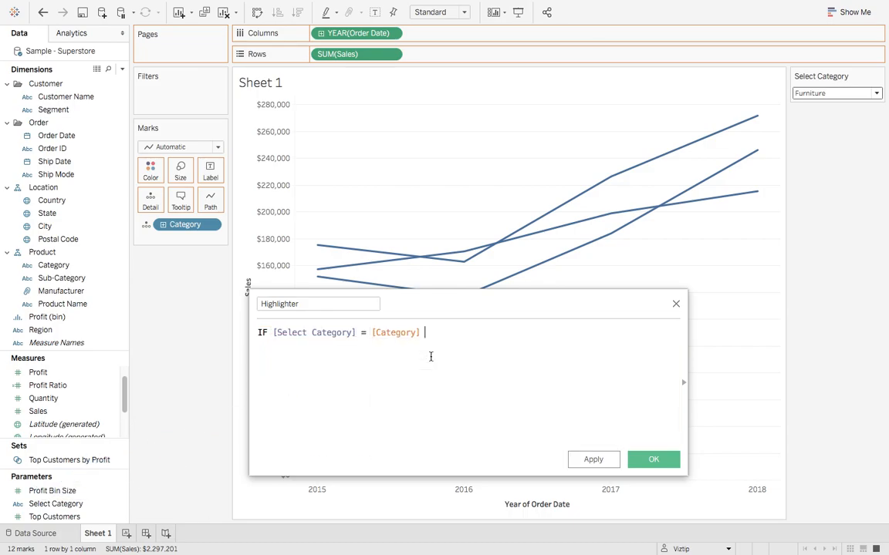
{"action": "type", "text": "THEN 'h"}
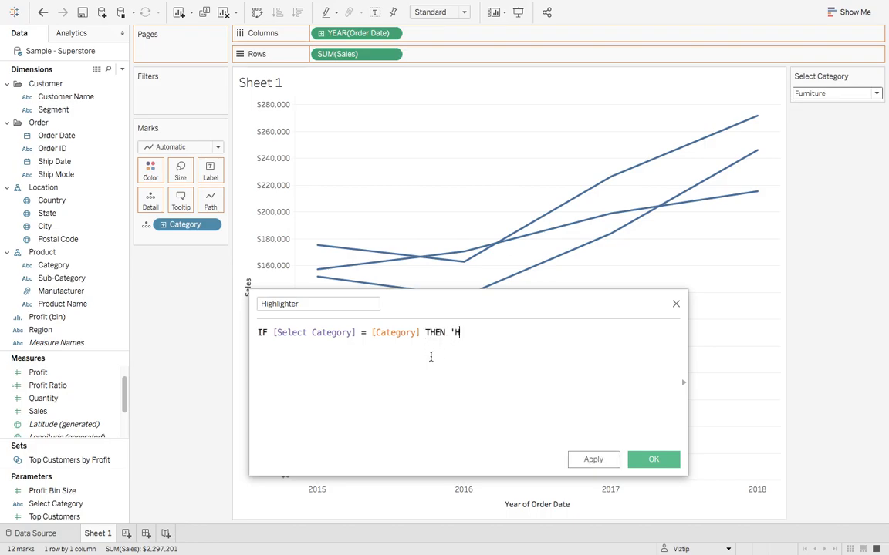
{"action": "type", "text": "ighlight'"}
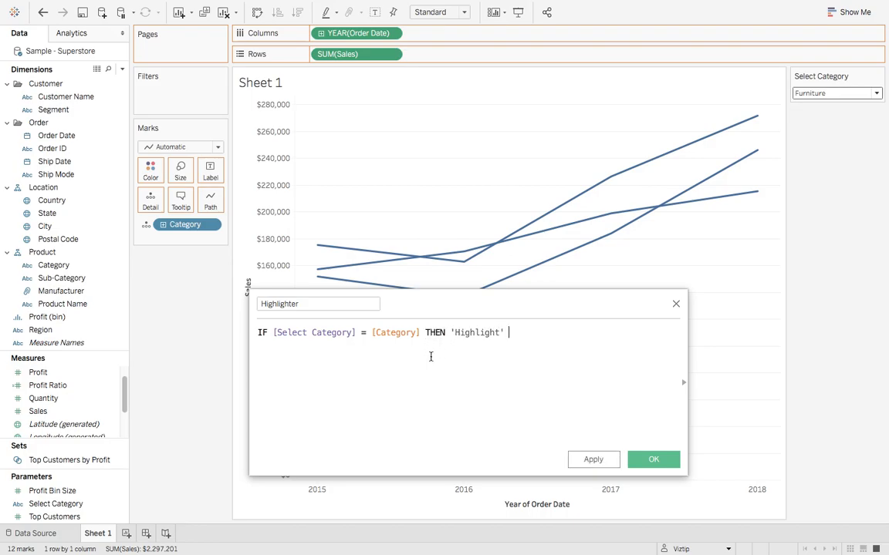
{"action": "type", "text": "ELSE '"}
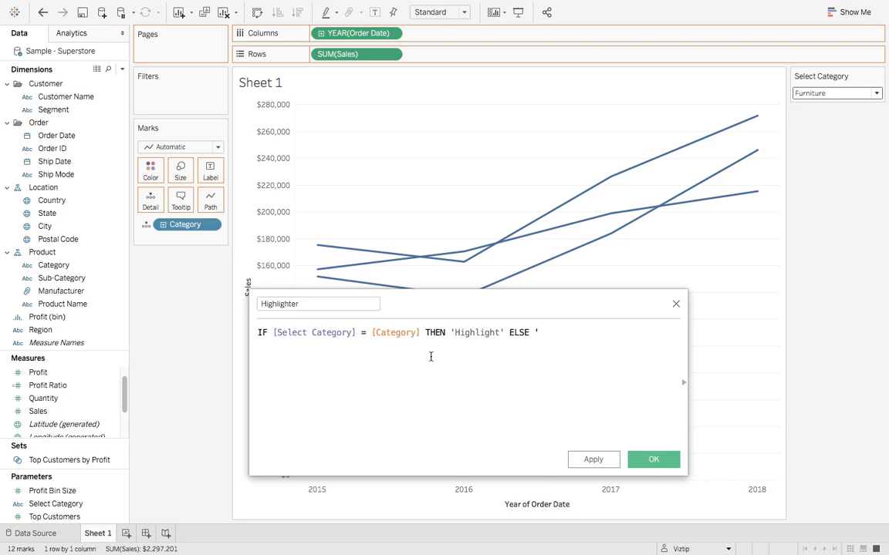
{"action": "type", "text": "Background' END"}
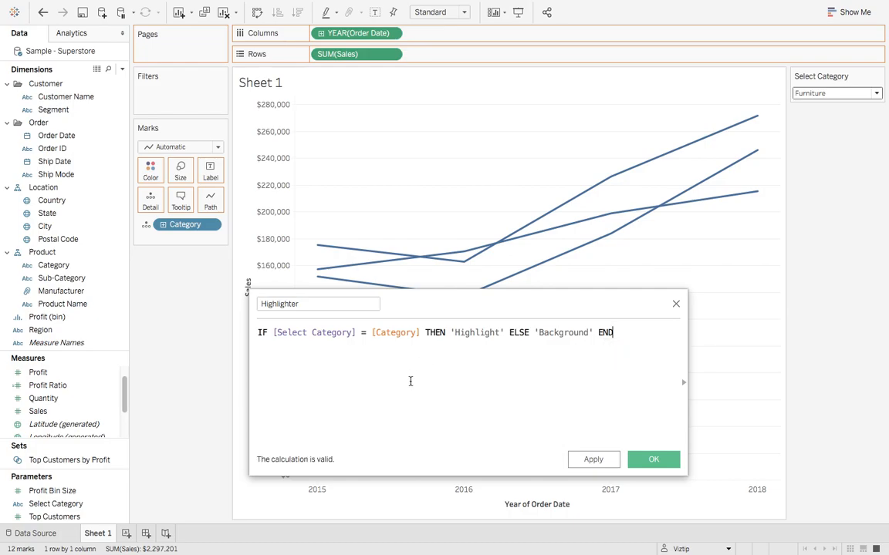
{"action": "left_click", "coordinate": [652, 460]}
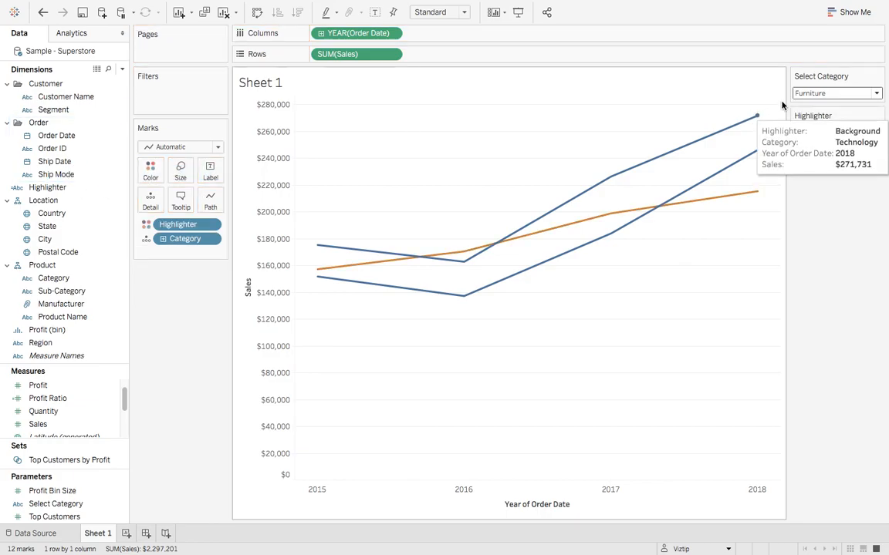
Set the Select Category control to Technology so its line turns orange.
{"action": "left_click", "coordinate": [877, 94]}
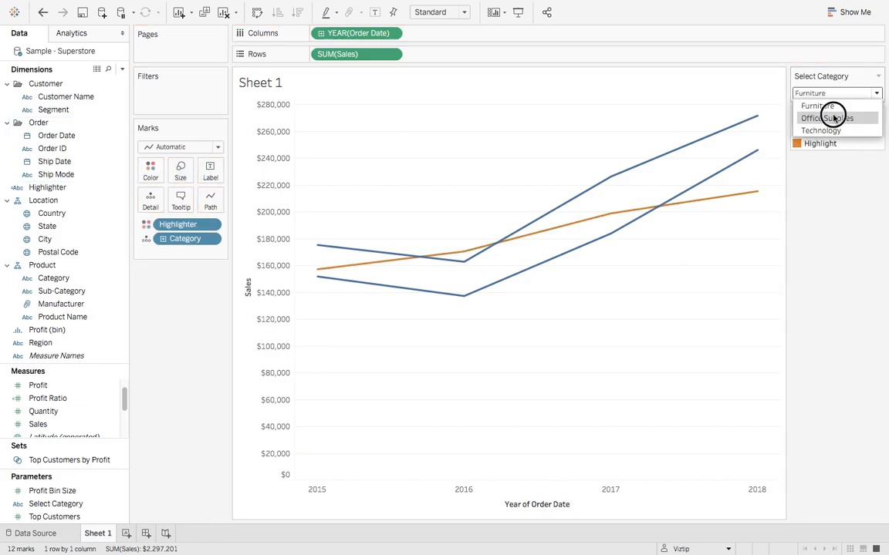
{"action": "left_click", "coordinate": [827, 117]}
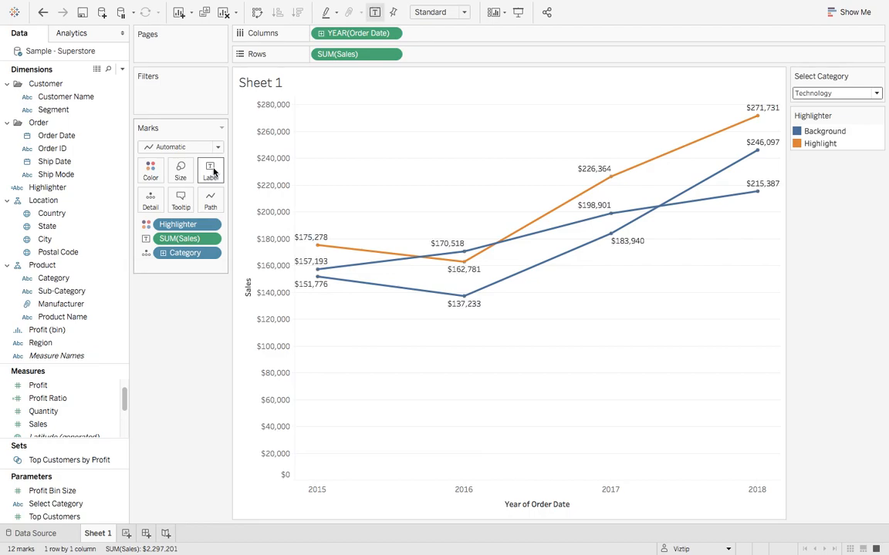
{"action": "mouse_move", "coordinate": [317, 246]}
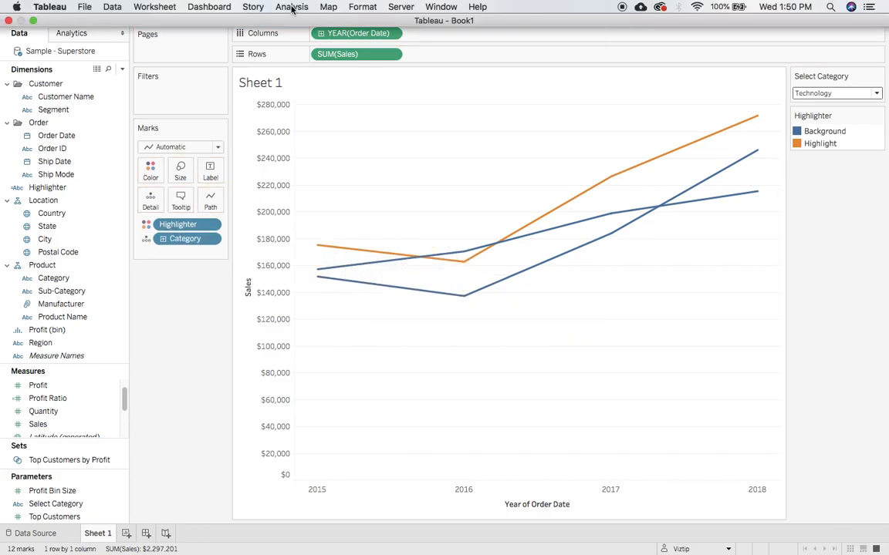
Create Highlight Value: IF [Select Category] = [Category] THEN [Sales] ELSE NULL END, via Analysis.
{"action": "left_click", "coordinate": [292, 6]}
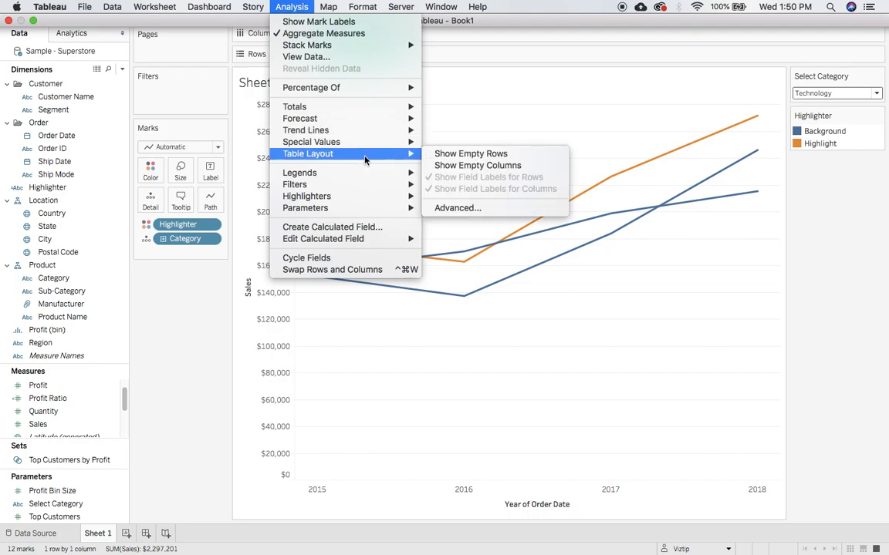
{"action": "mouse_move", "coordinate": [331, 227]}
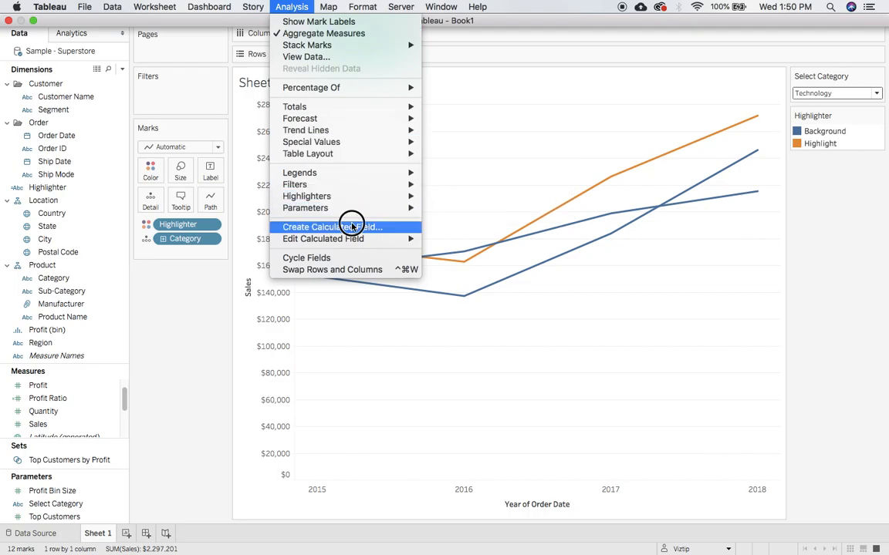
{"action": "left_click", "coordinate": [330, 226]}
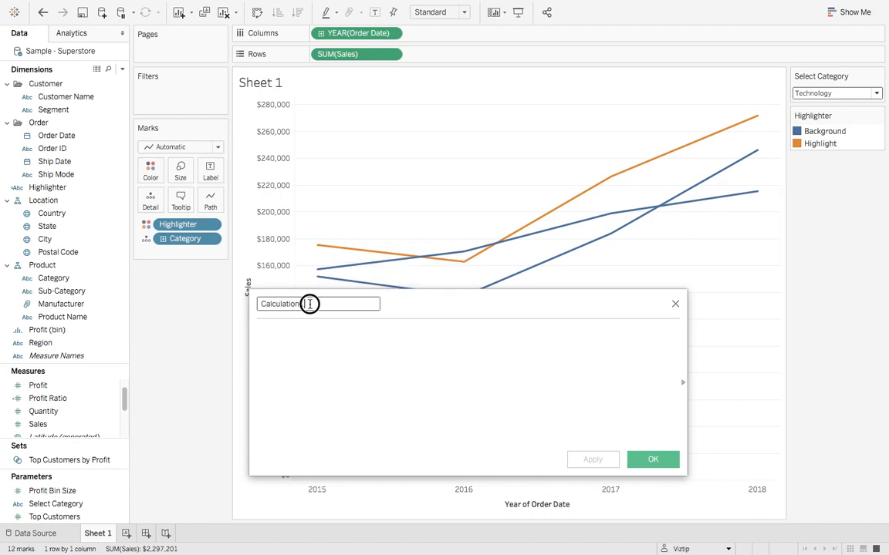
{"action": "type", "text": "Highlight Value"}
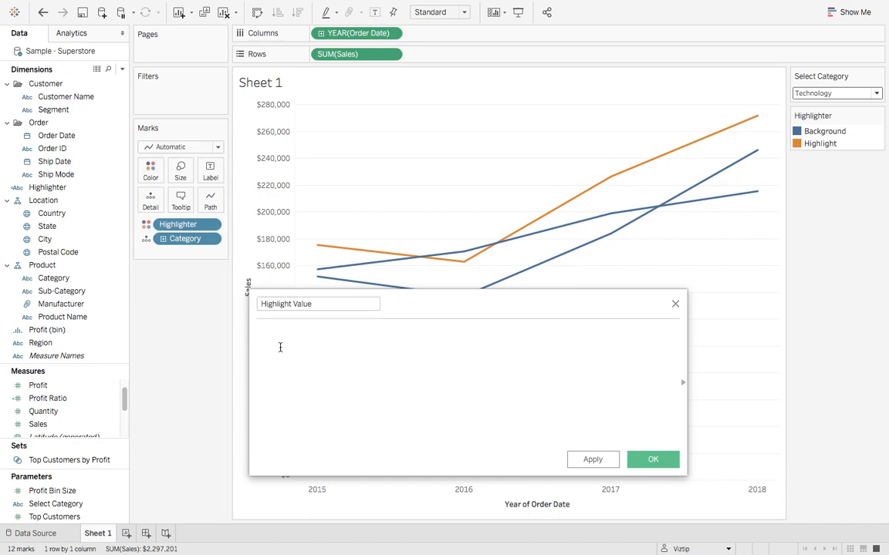
{"action": "type", "text": "IF"}
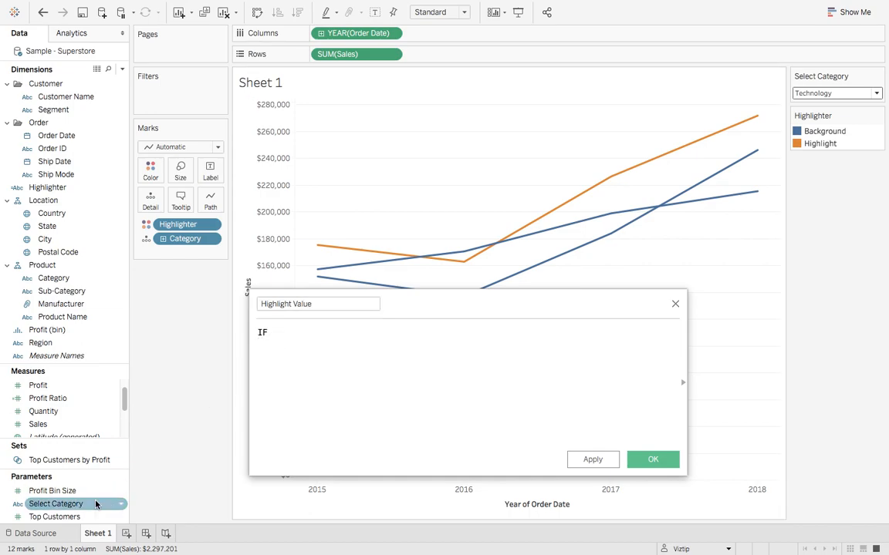
{"action": "type", "text": "[Select Category]"}
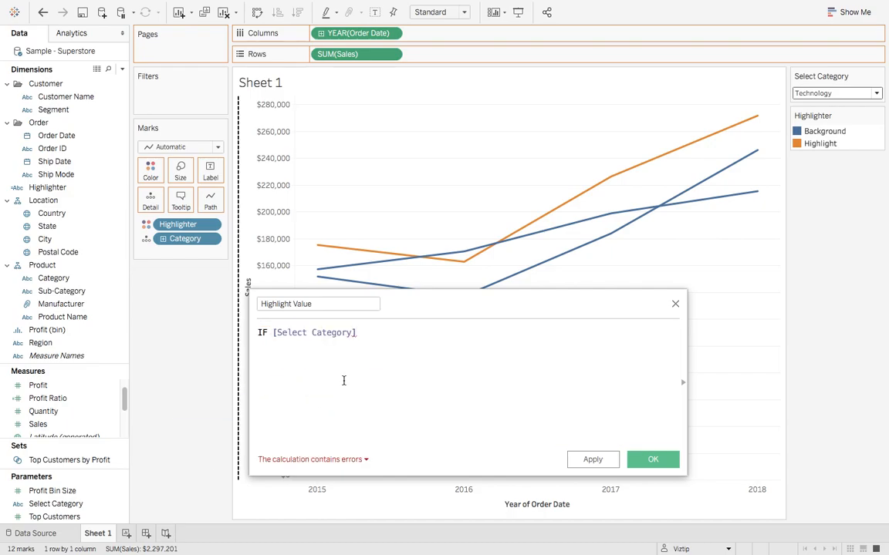
{"action": "type", "text": "= c"}
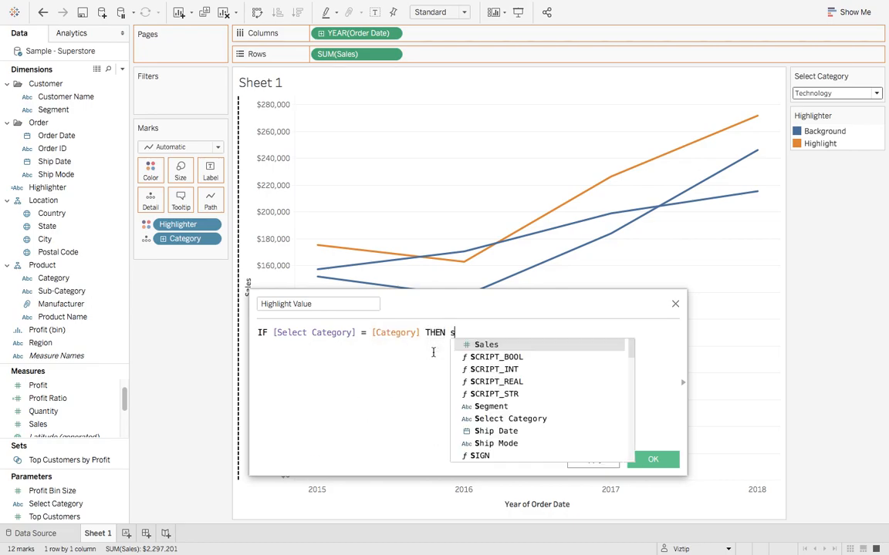
{"action": "type", "text": "[Sales] ELSE NULL"}
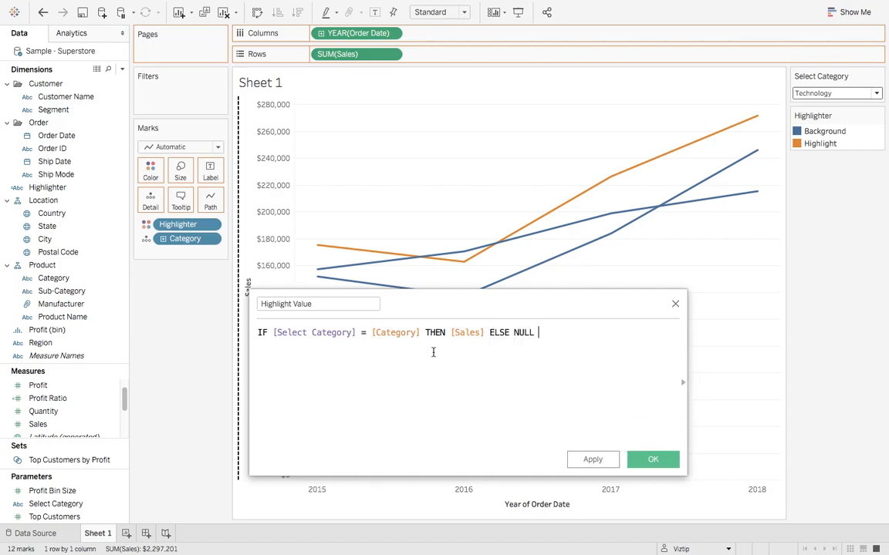
{"action": "type", "text": "END"}
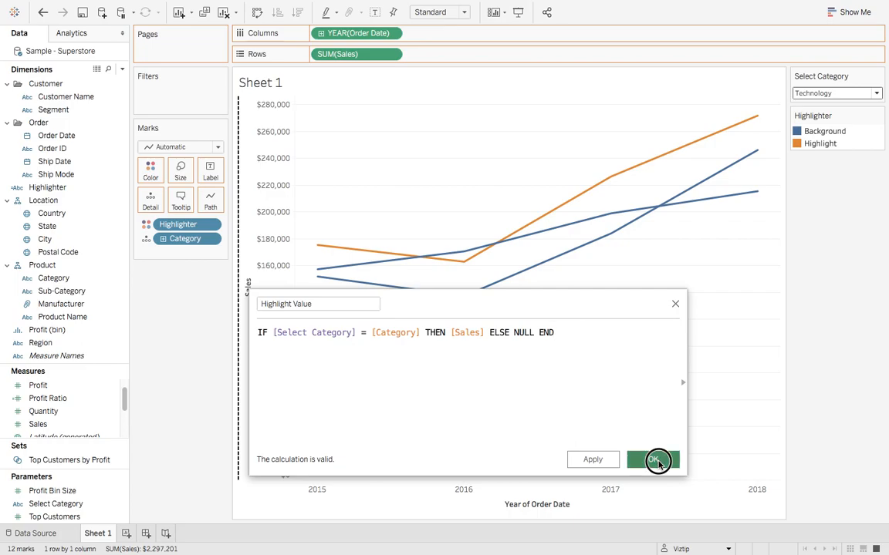
{"action": "left_click", "coordinate": [652, 460]}
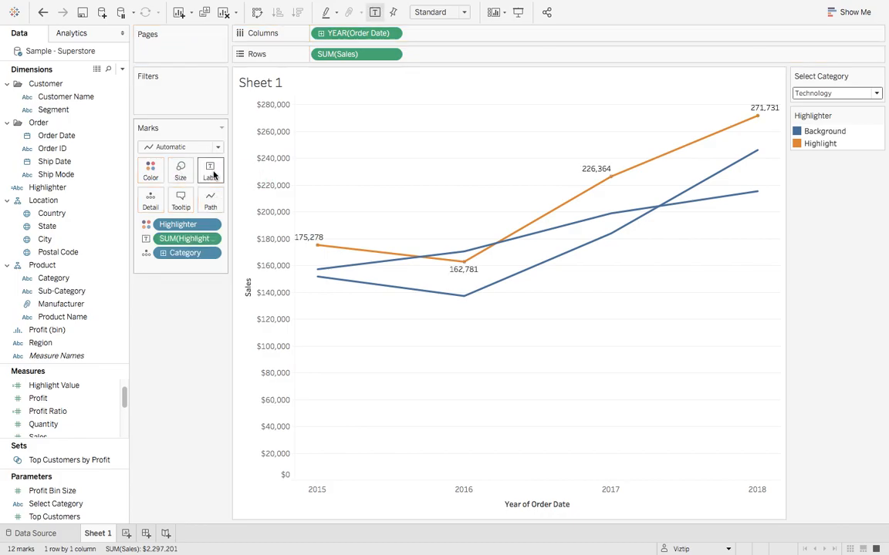
{"action": "mouse_move", "coordinate": [671, 201]}
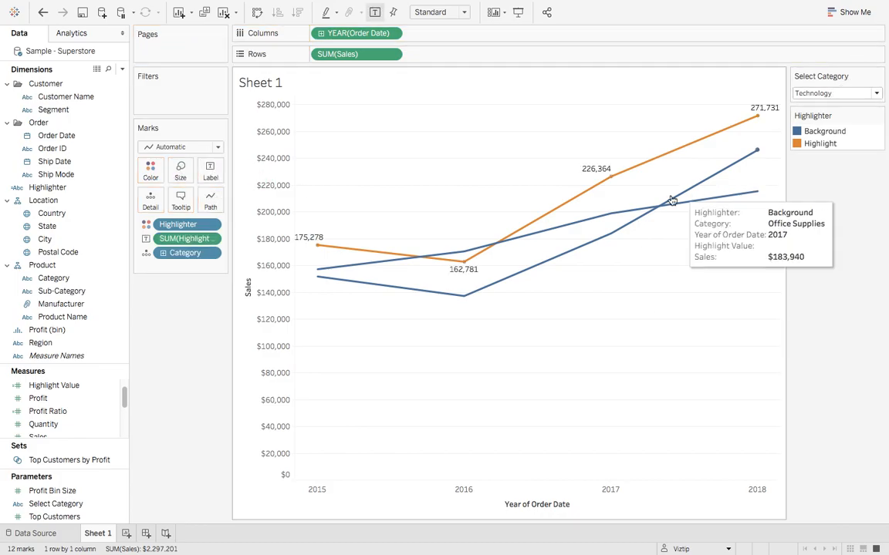
{"action": "mouse_move", "coordinate": [594, 177]}
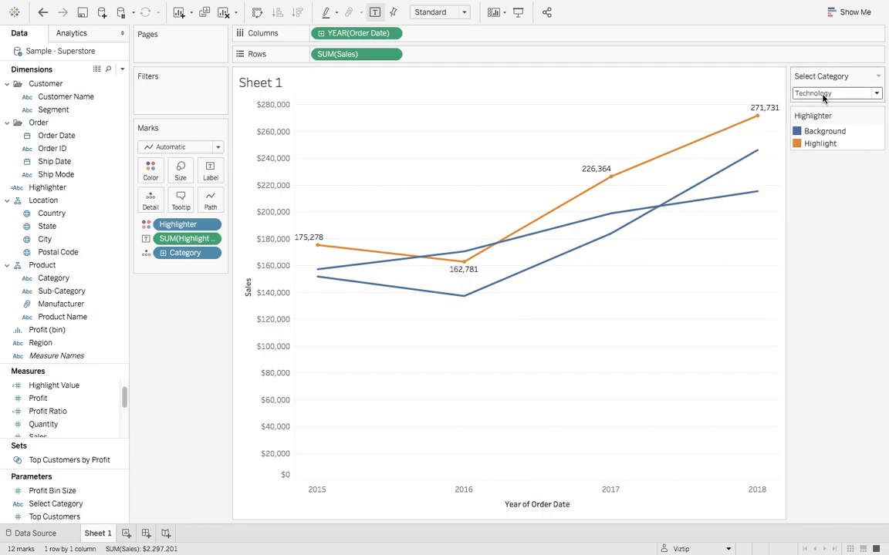
Switch the Select Category control to Furniture, moving the orange line and value labels to it.
{"action": "left_click", "coordinate": [836, 93]}
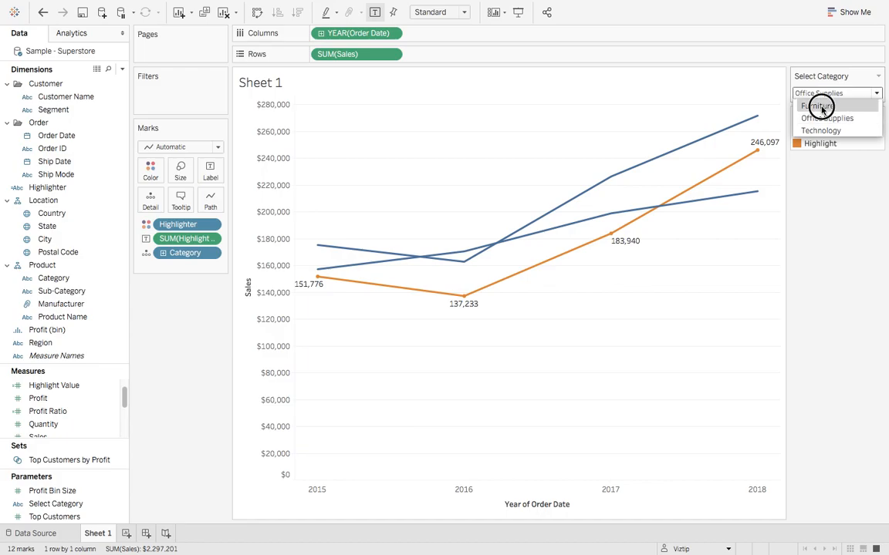
{"action": "left_click", "coordinate": [816, 105]}
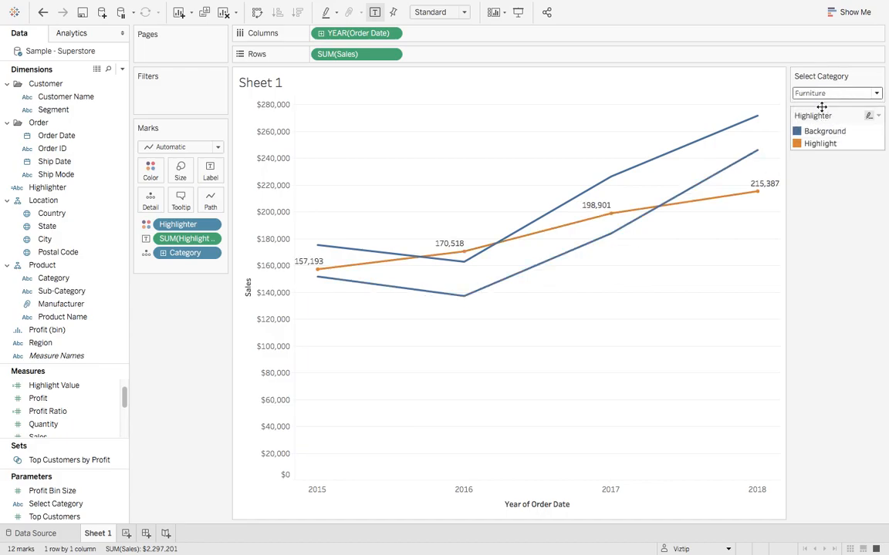